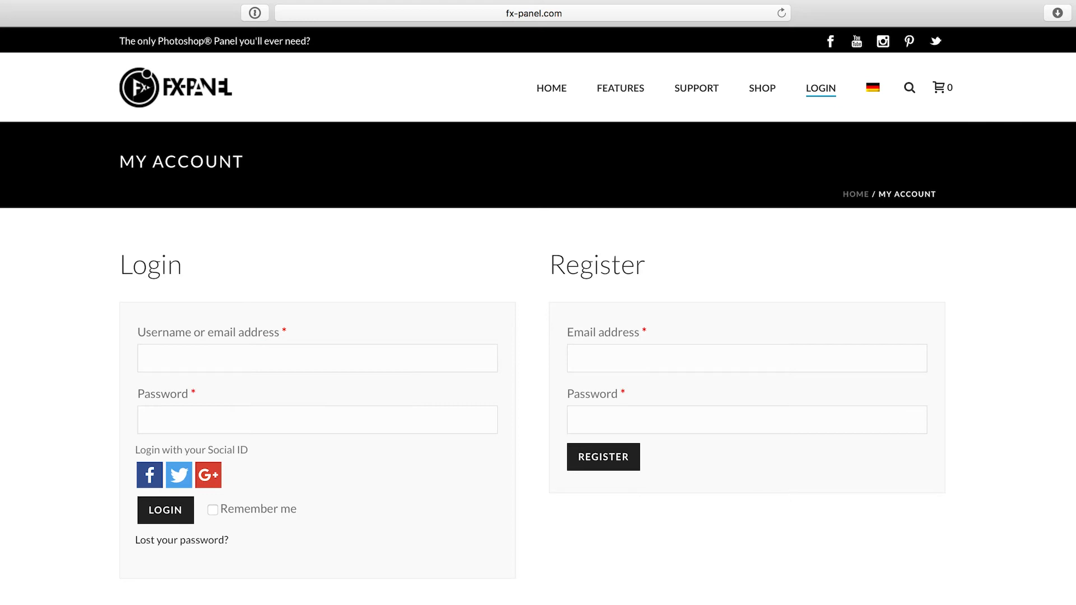
{"action": "mouse_move", "coordinate": [831, 114]}
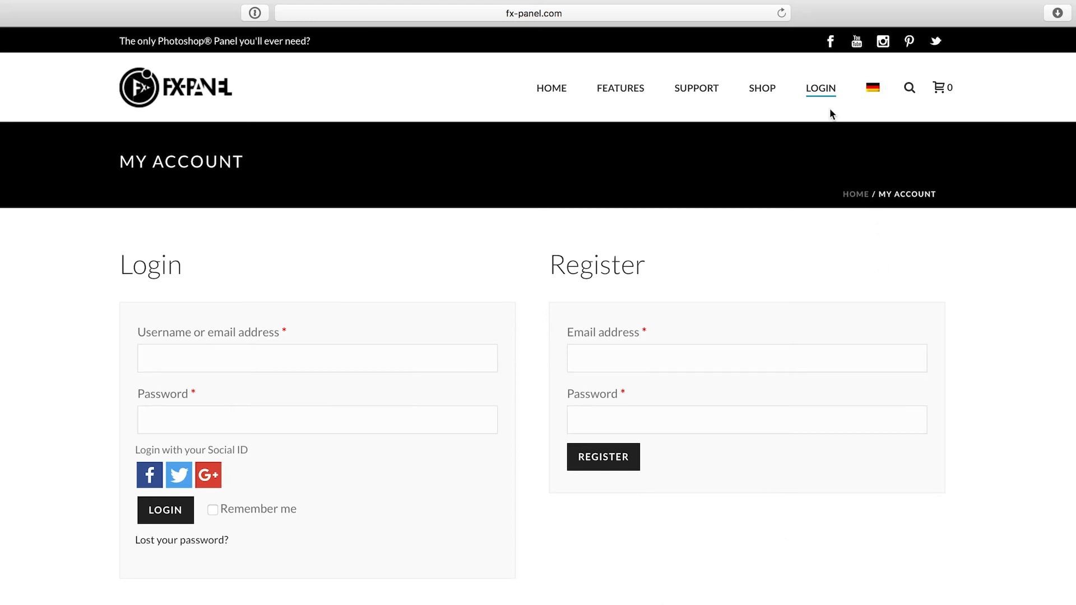
{"action": "mouse_move", "coordinate": [392, 361]}
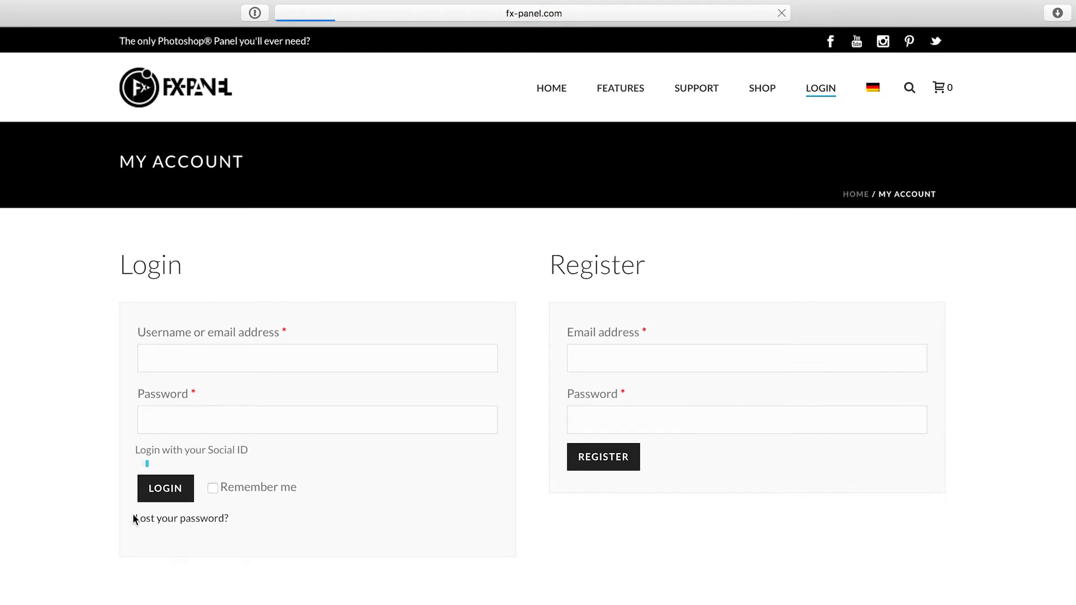
From the account's Downloads page, download the FX-Panel extension file.
{"action": "left_click", "coordinate": [165, 488]}
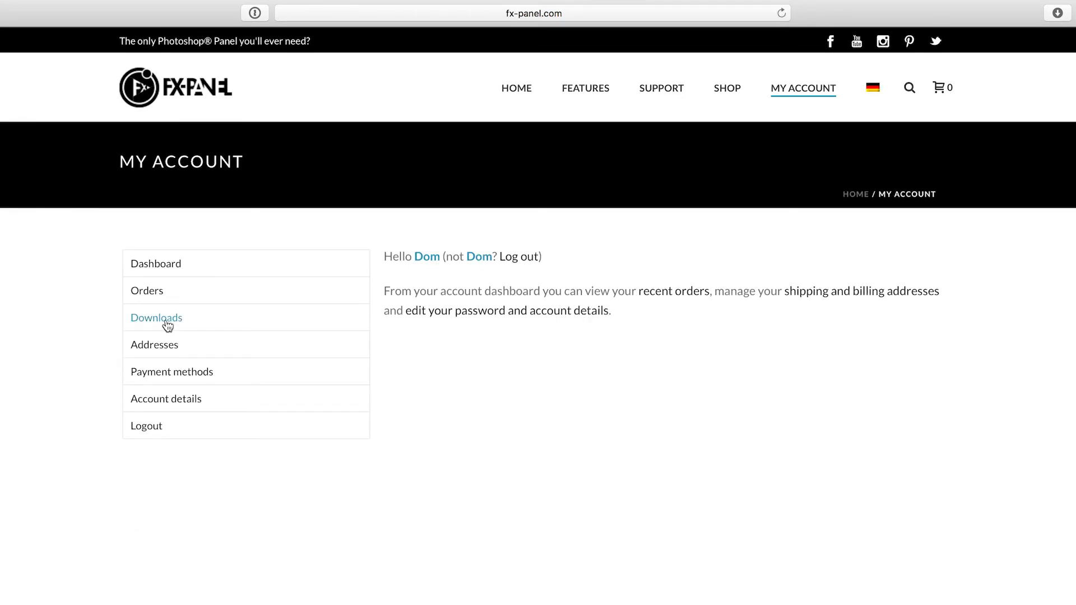
{"action": "left_click", "coordinate": [156, 318]}
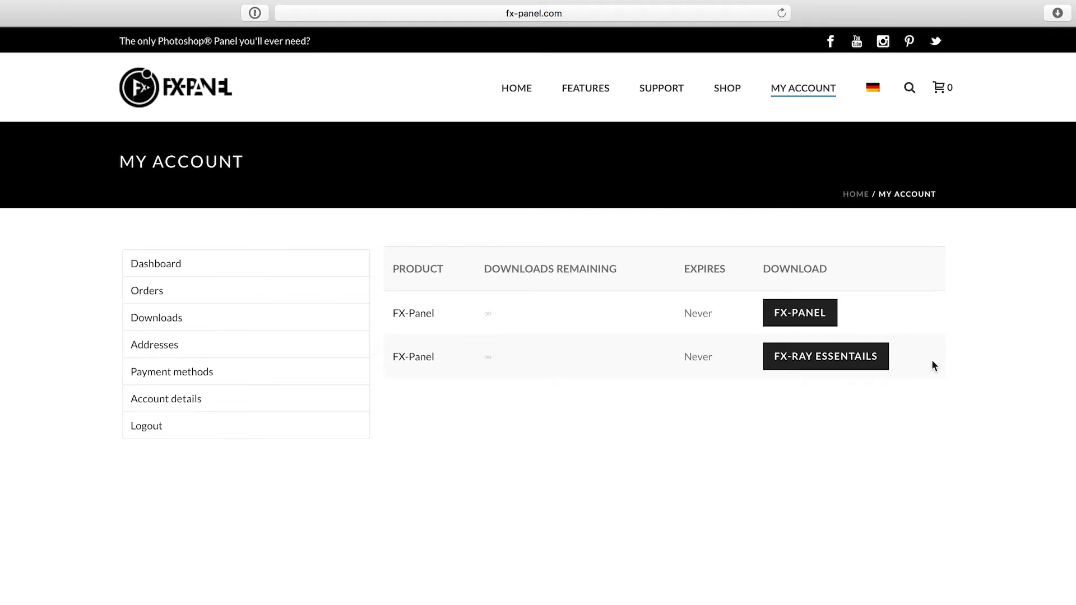
{"action": "left_click", "coordinate": [800, 313]}
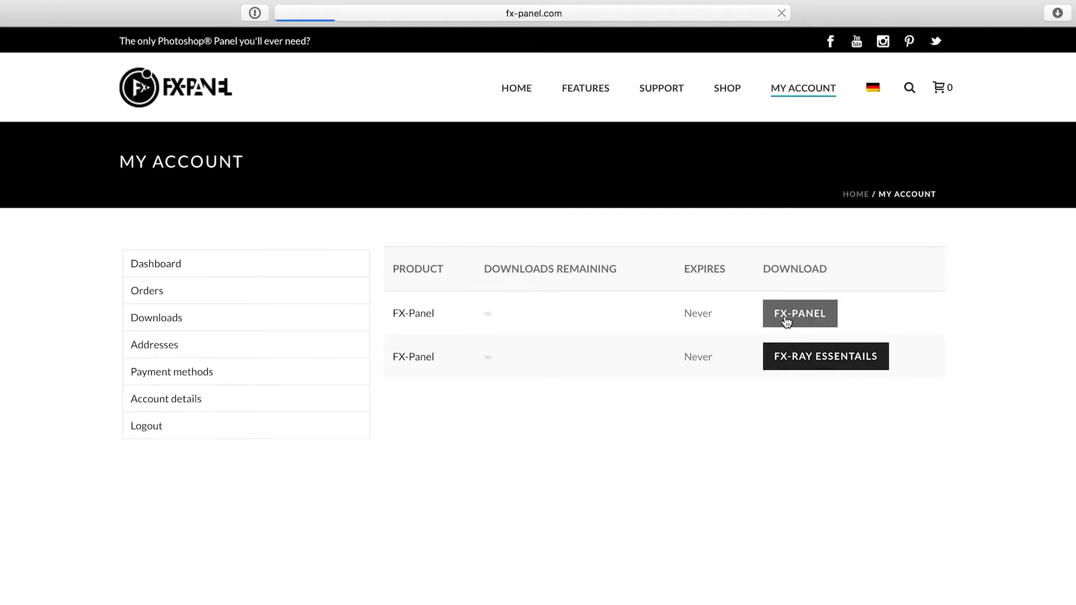
Download the FX-Ray Essentials presets file from the same Downloads page.
{"action": "left_click", "coordinate": [824, 356]}
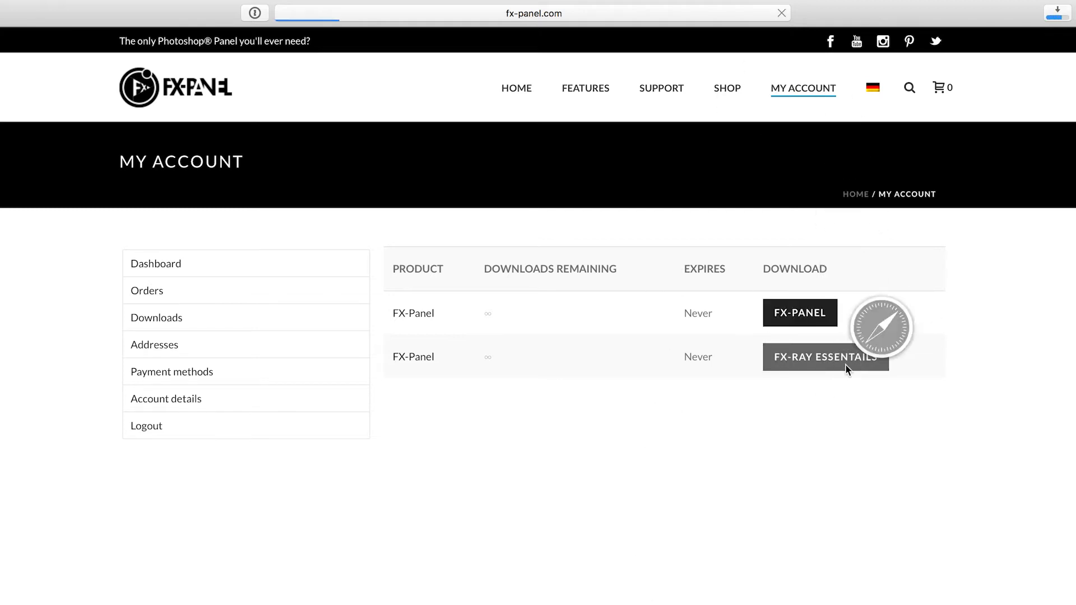
{"action": "left_click", "coordinate": [826, 356]}
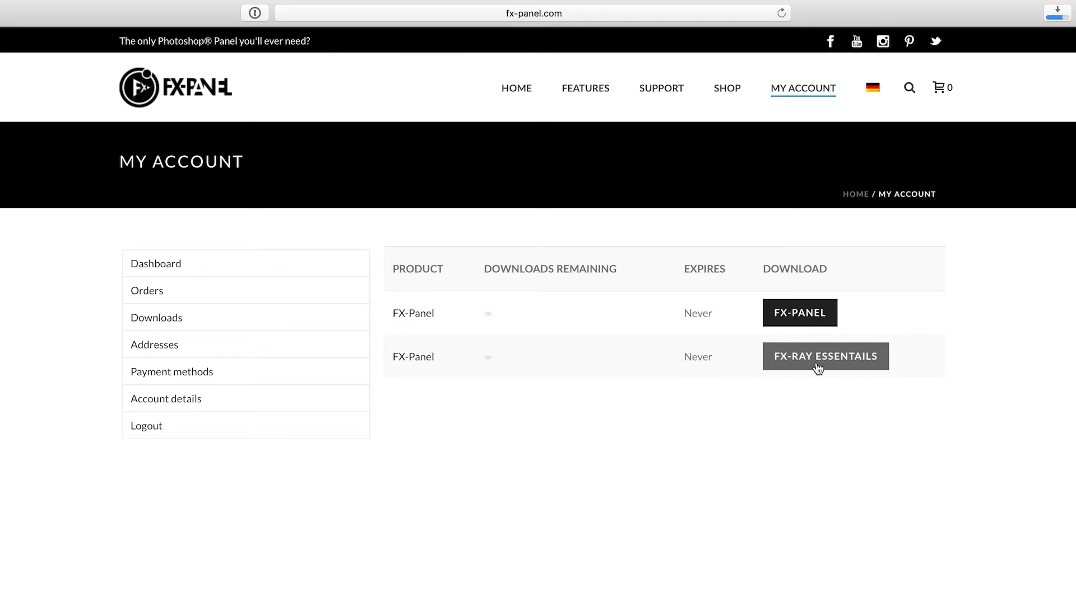
{"action": "left_click", "coordinate": [825, 356]}
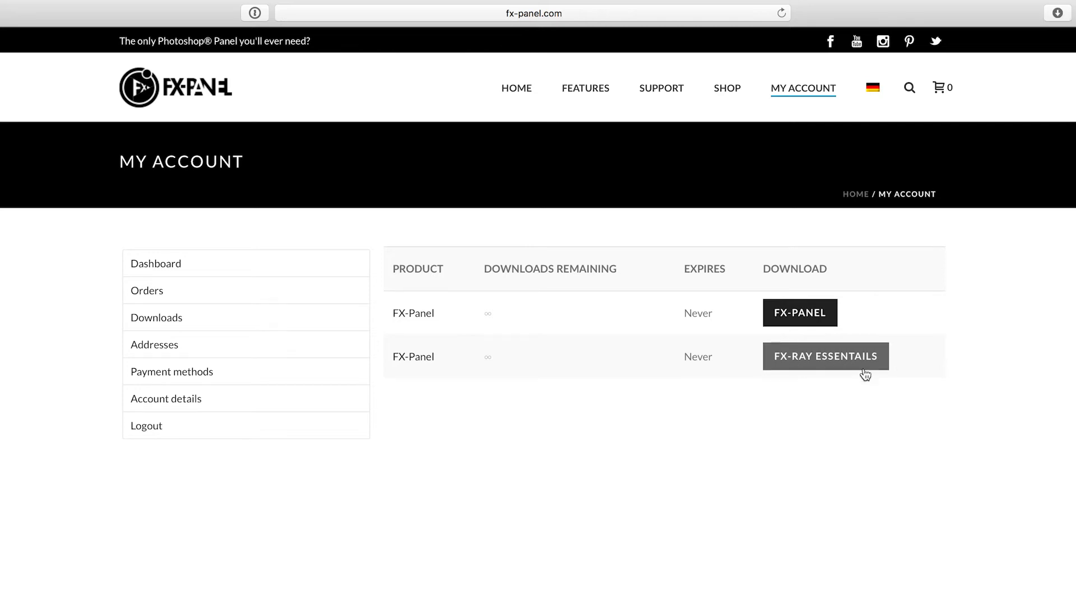
{"action": "left_click", "coordinate": [825, 357]}
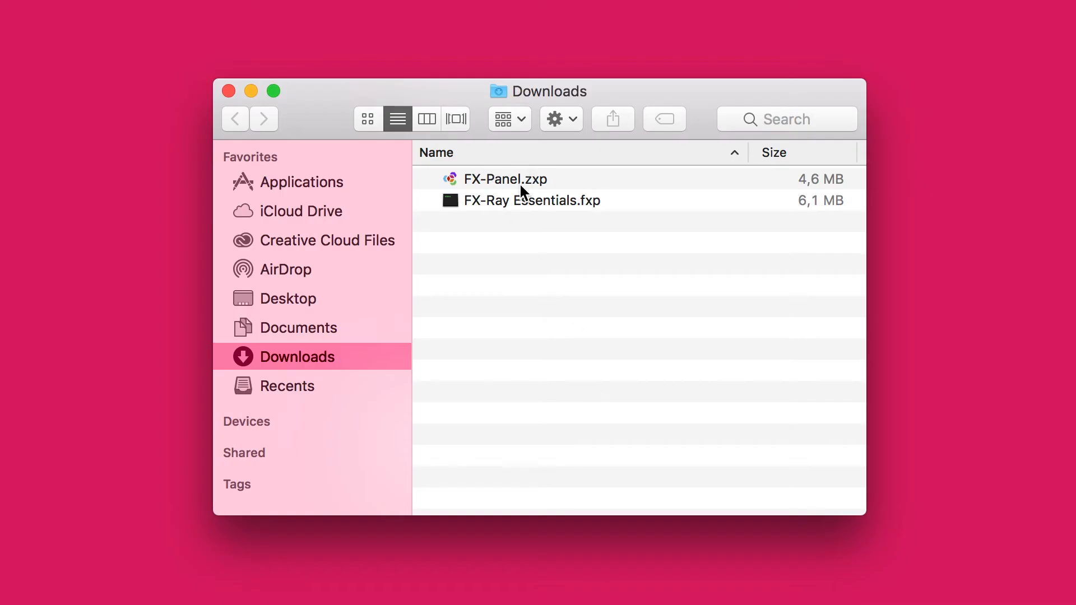
{"action": "mouse_move", "coordinate": [559, 191]}
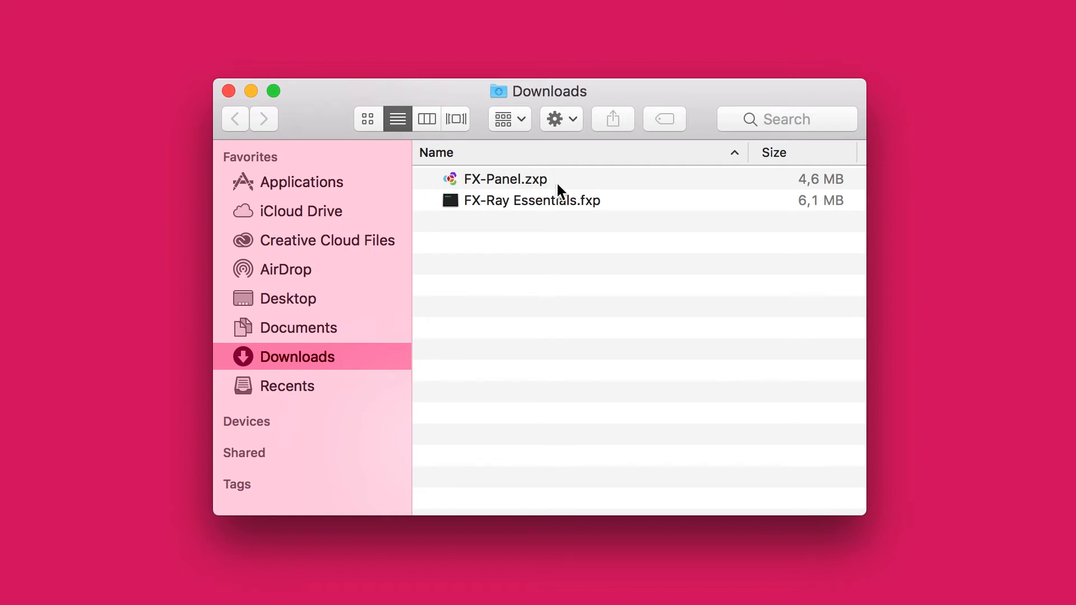
{"action": "mouse_move", "coordinate": [584, 222]}
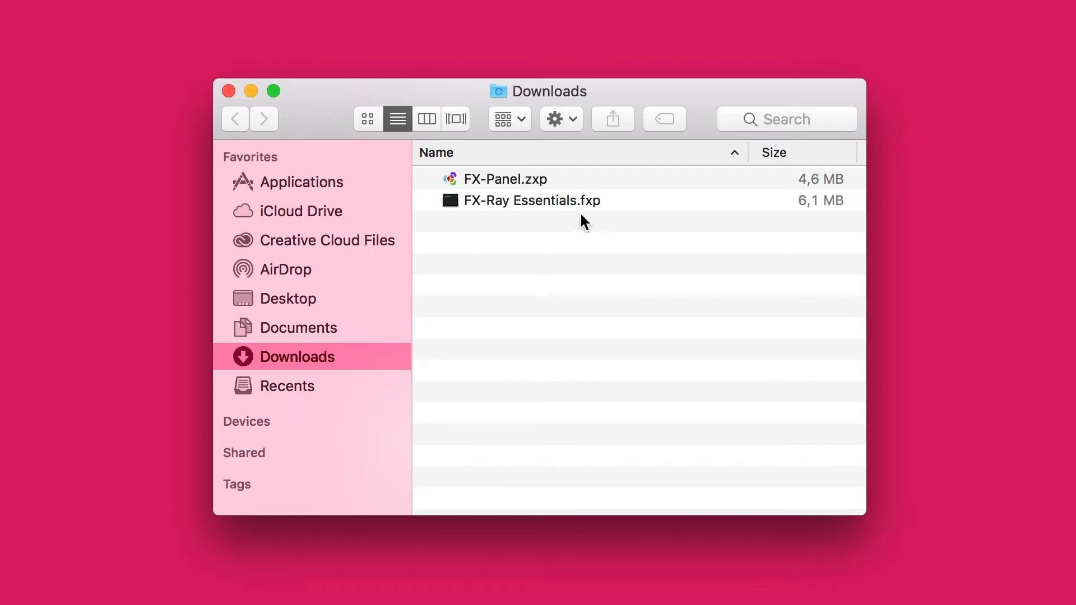
{"action": "mouse_move", "coordinate": [590, 217]}
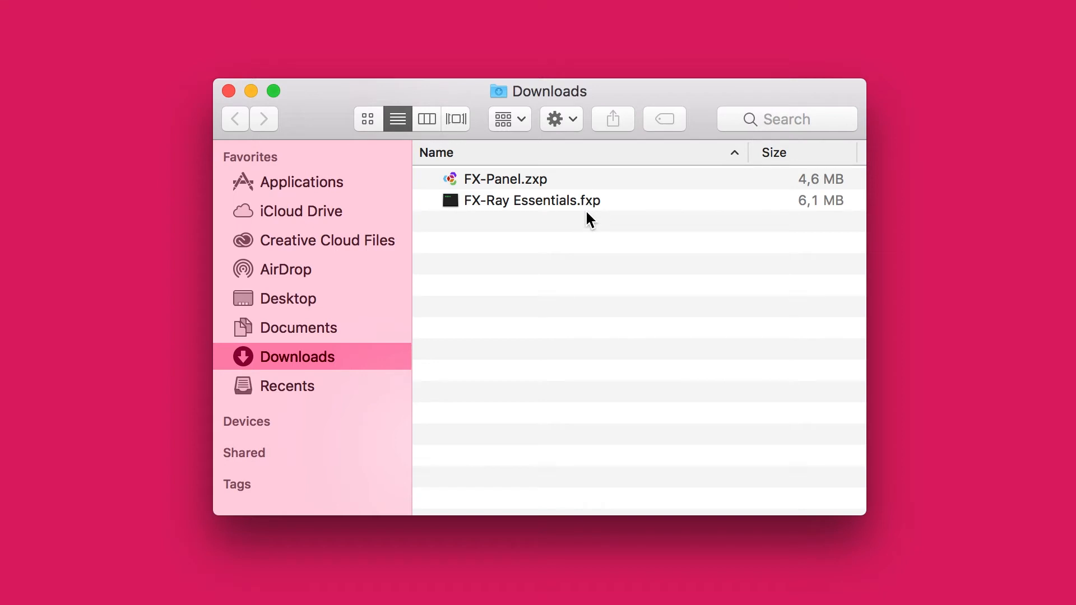
{"action": "mouse_move", "coordinate": [626, 215]}
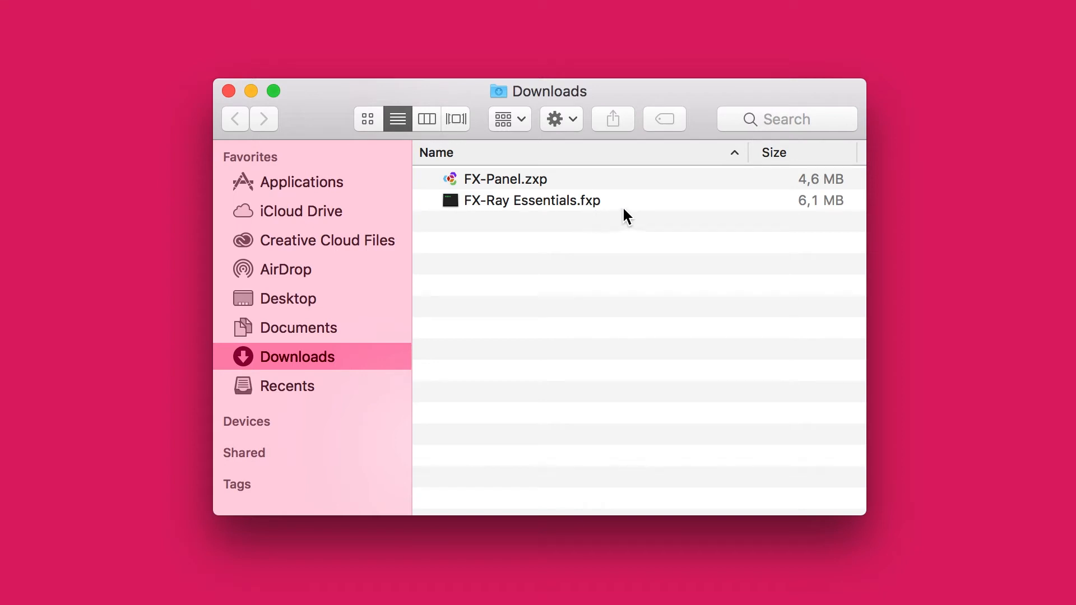
{"action": "mouse_move", "coordinate": [501, 301]}
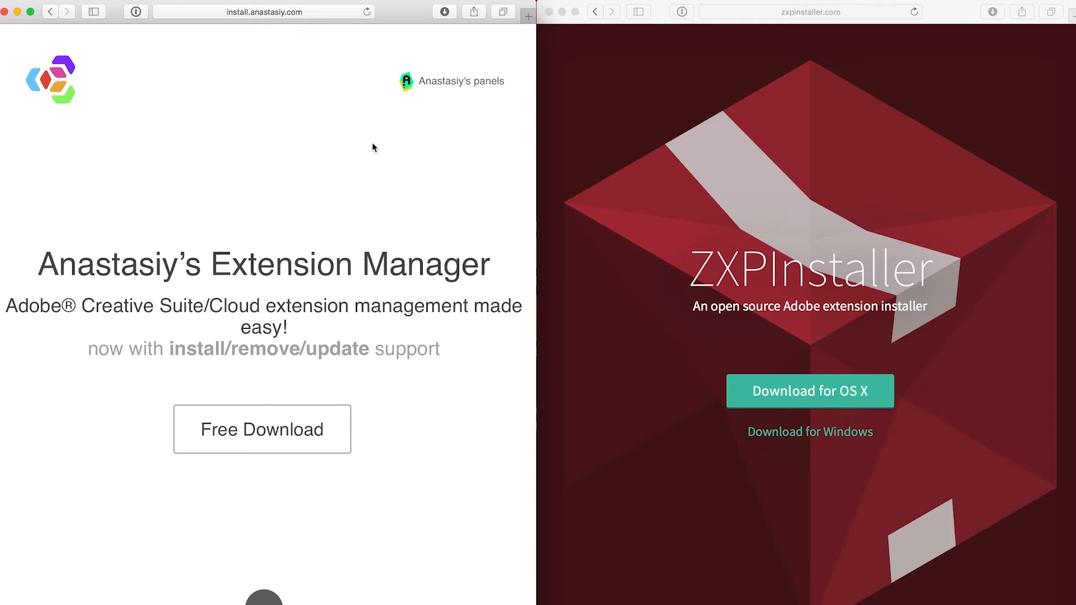
{"action": "mouse_move", "coordinate": [314, 202]}
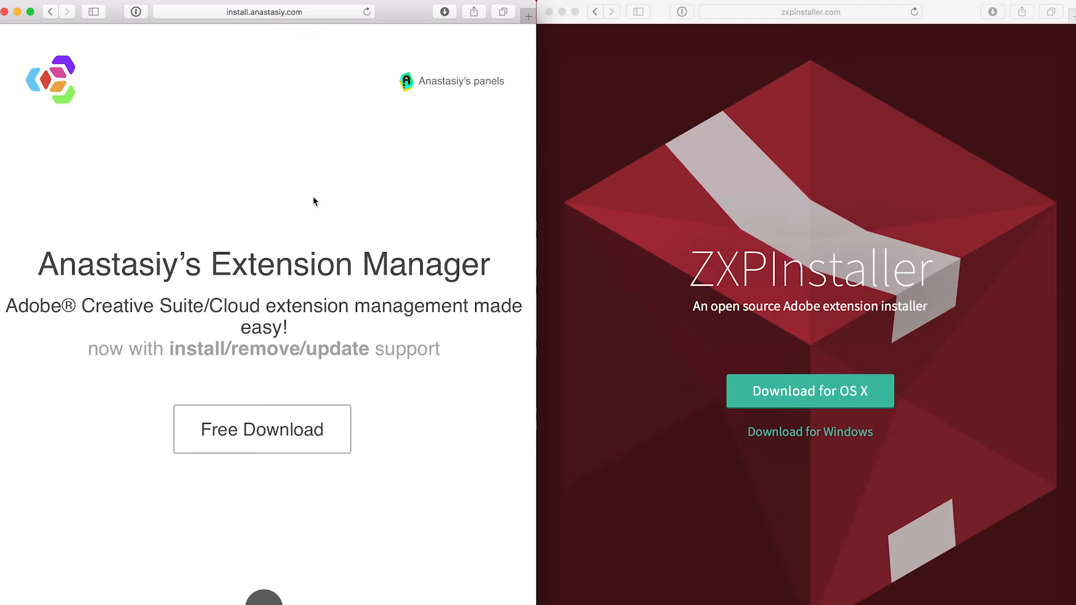
{"action": "mouse_move", "coordinate": [393, 213]}
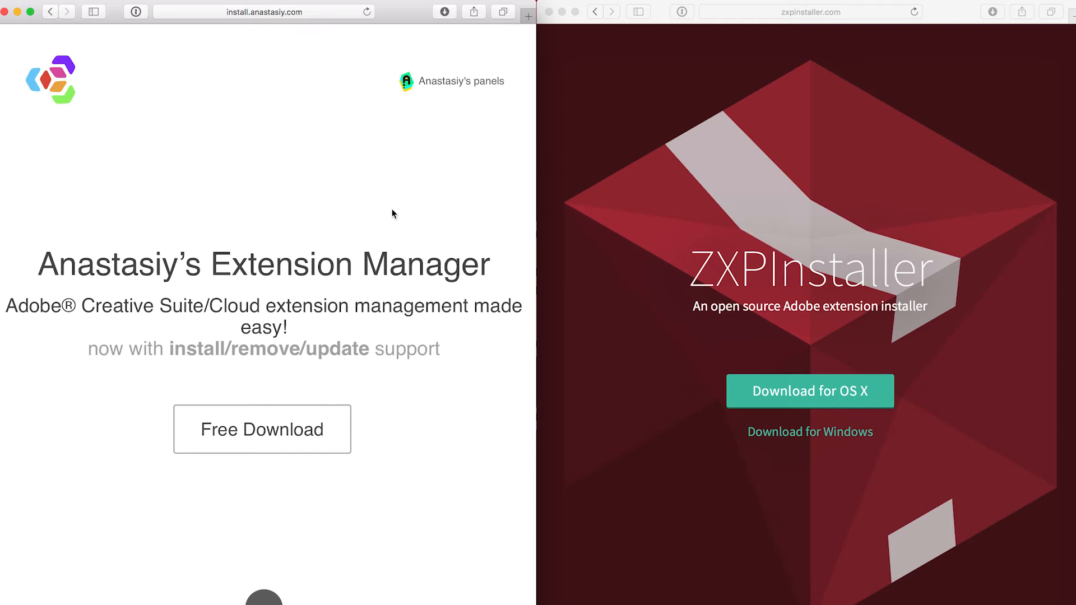
{"action": "mouse_move", "coordinate": [454, 284]}
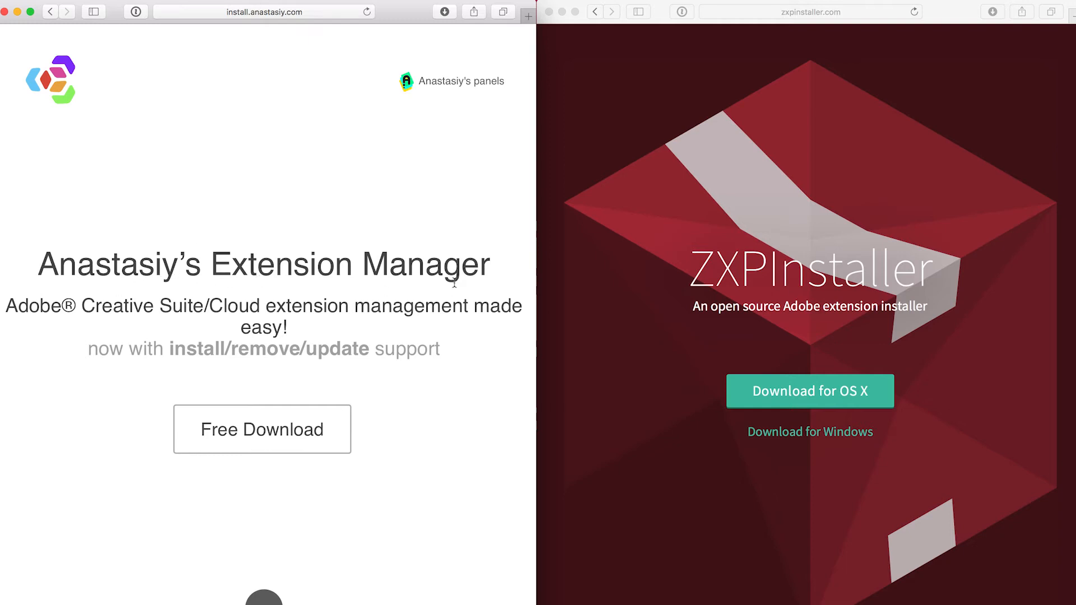
{"action": "mouse_move", "coordinate": [380, 293]}
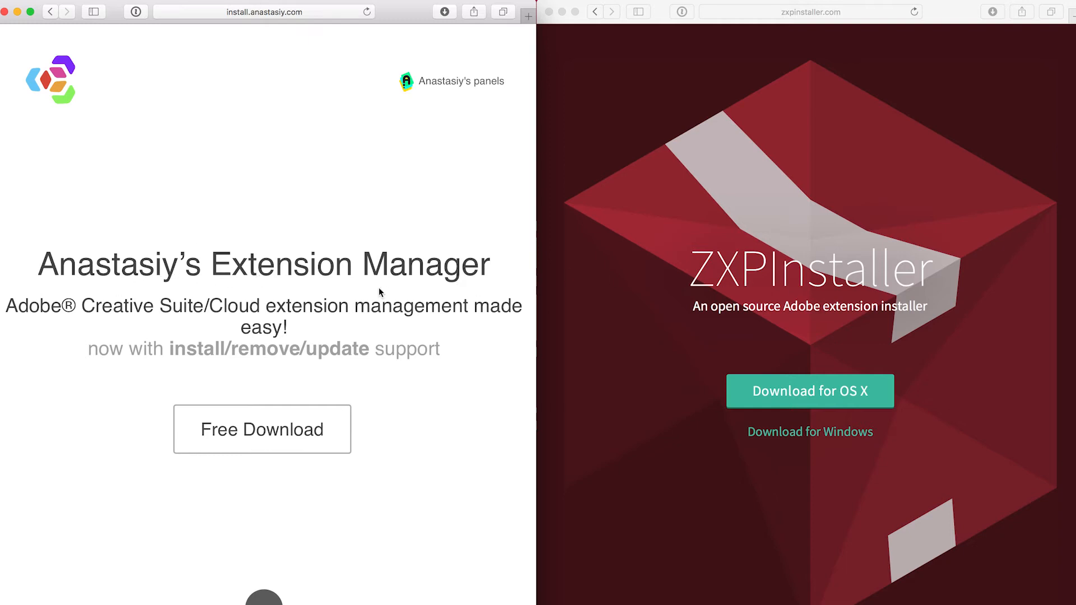
{"action": "mouse_move", "coordinate": [401, 330]}
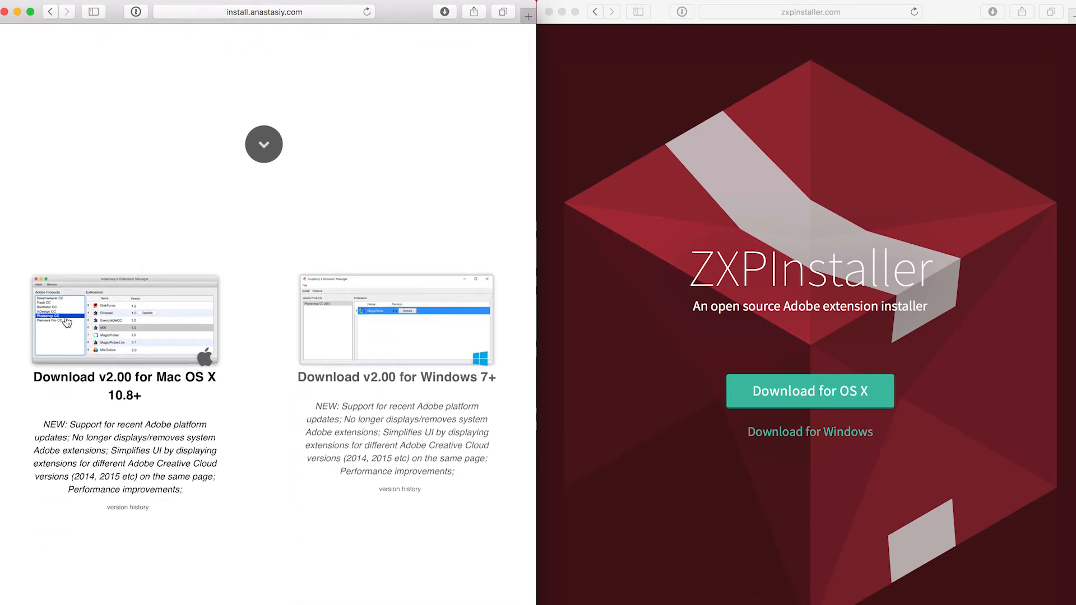
{"action": "mouse_move", "coordinate": [676, 374]}
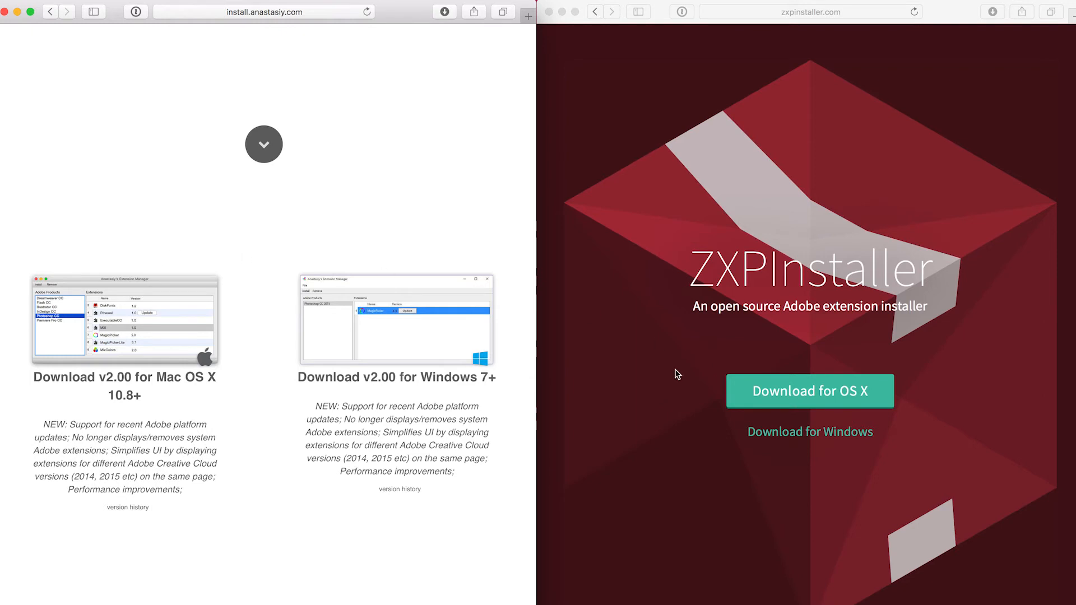
{"action": "mouse_move", "coordinate": [761, 311]}
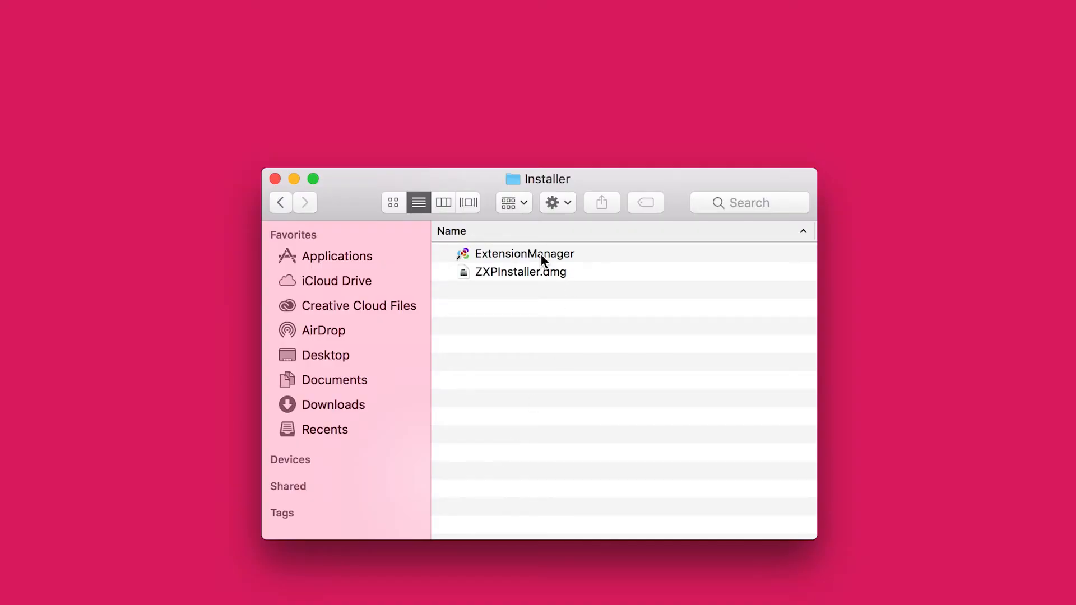
Launch Anastasiy's Extension Manager from the Installer folder, listing Illustrator, InDesign and Photoshop CC.
{"action": "double_click", "coordinate": [524, 254]}
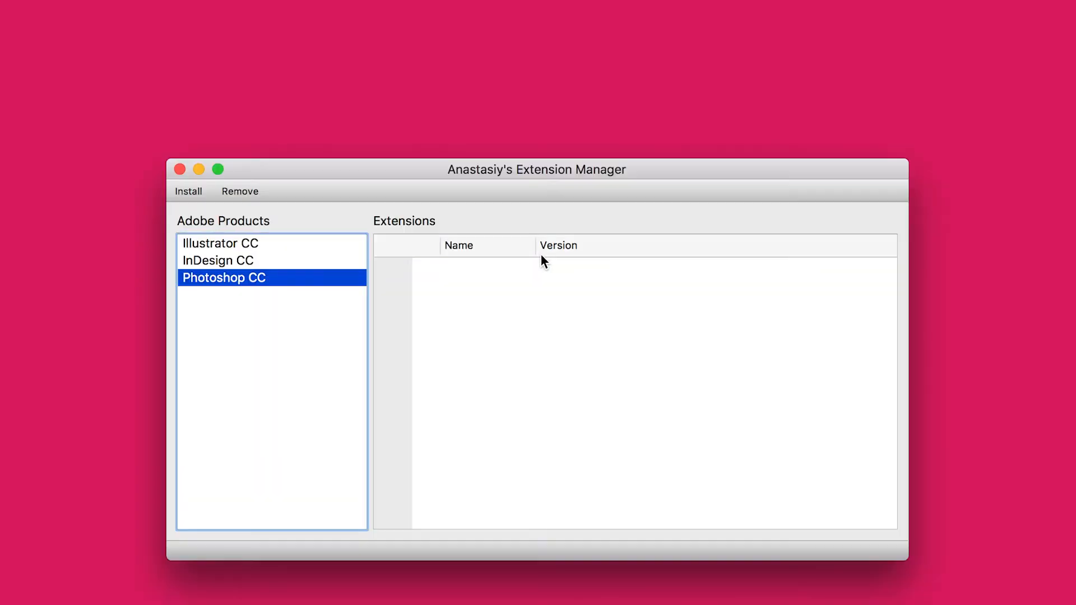
{"action": "mouse_move", "coordinate": [410, 209]}
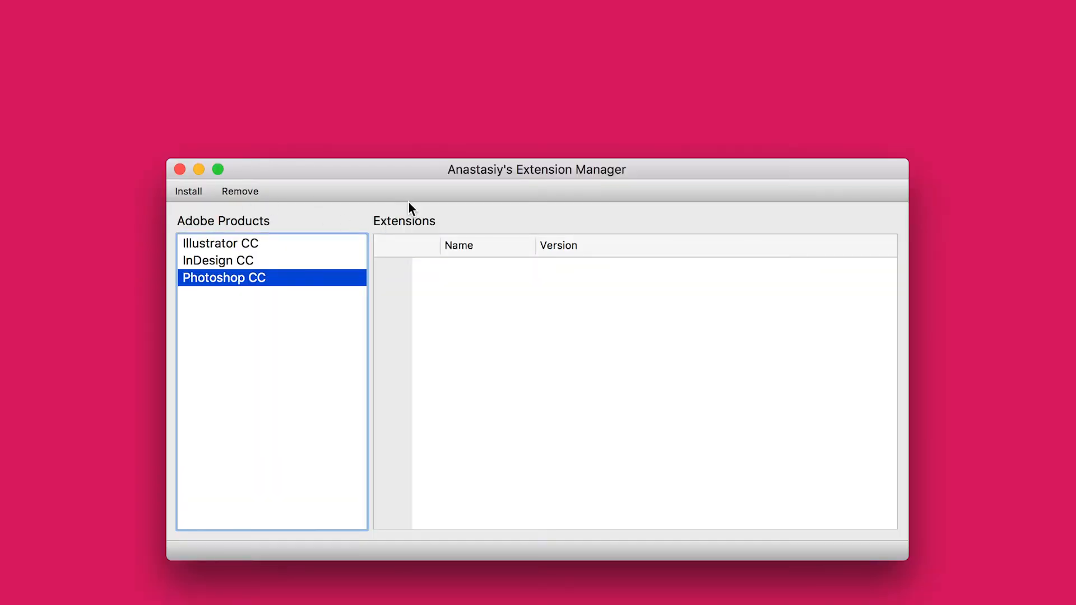
Install FX-Panel.zxp from Downloads for Photoshop CC, authorizing with the admin password.
{"action": "left_click", "coordinate": [189, 191]}
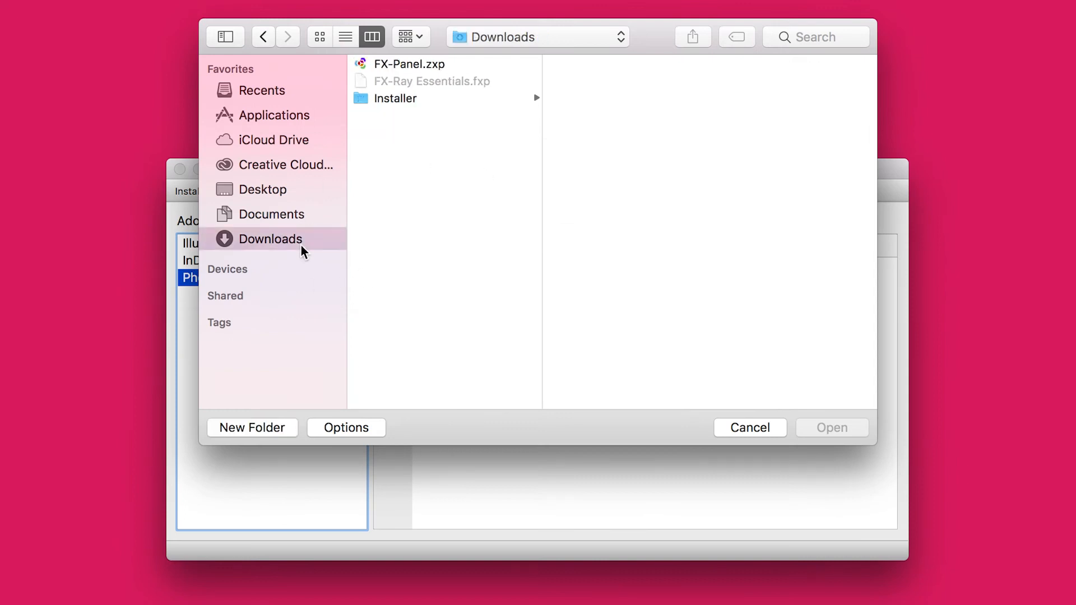
{"action": "left_click", "coordinate": [410, 64]}
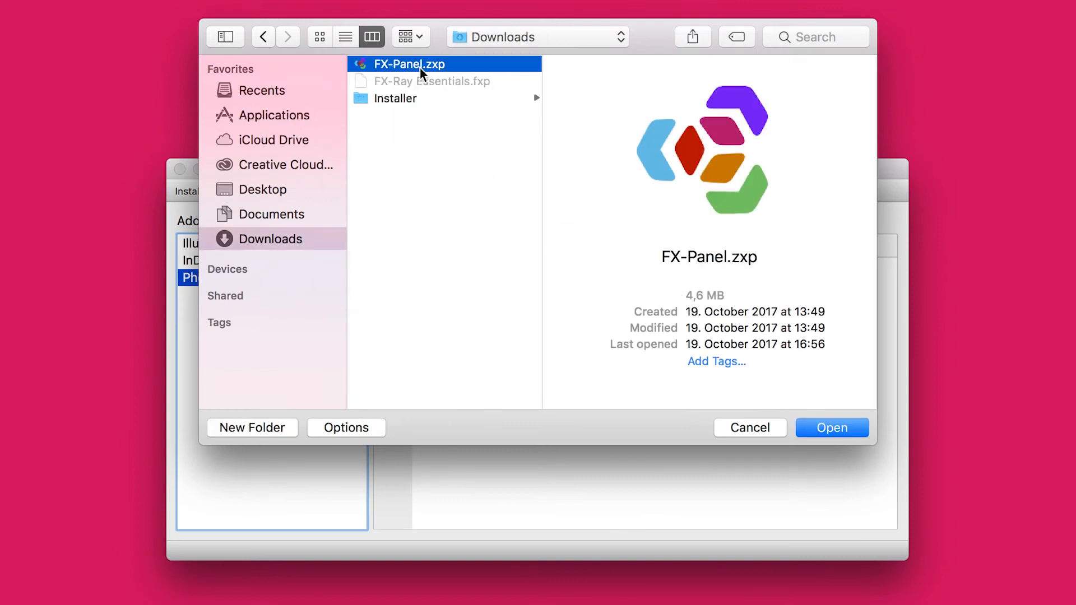
{"action": "mouse_move", "coordinate": [938, 364]}
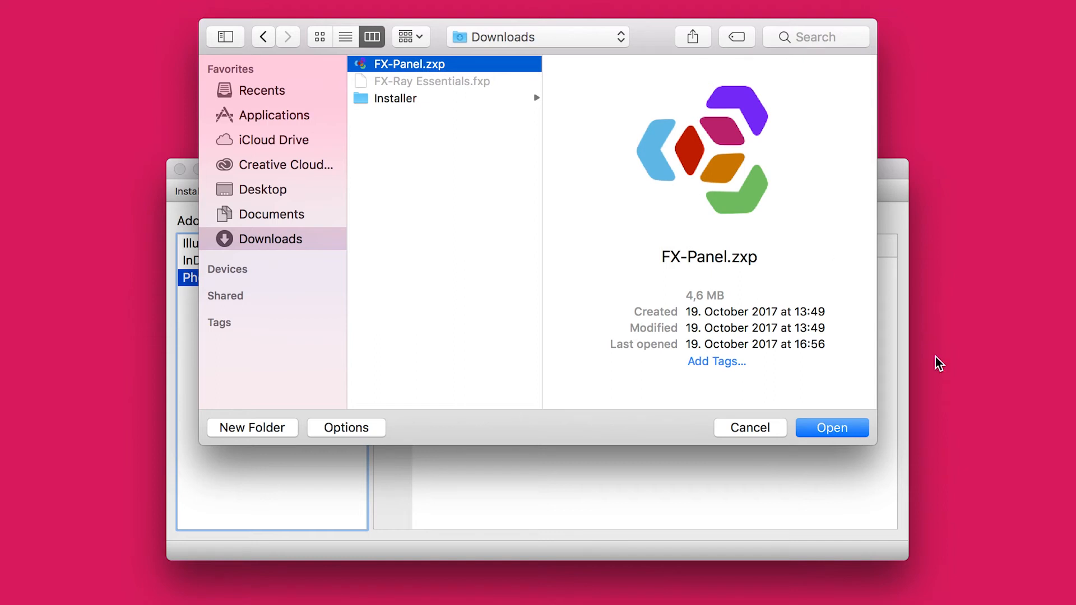
{"action": "left_click", "coordinate": [831, 427]}
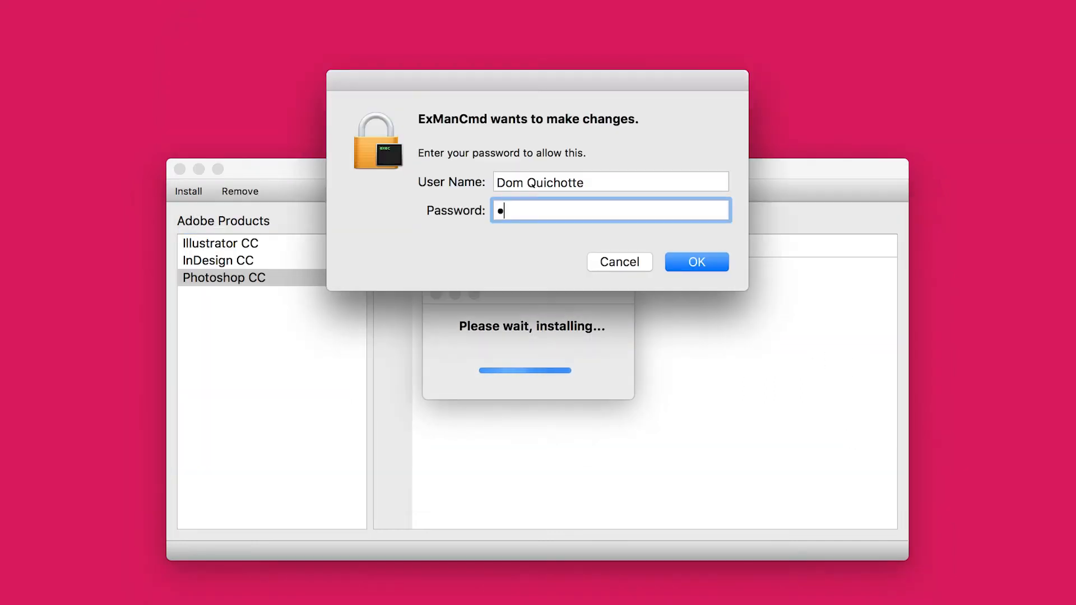
{"action": "left_click", "coordinate": [694, 262]}
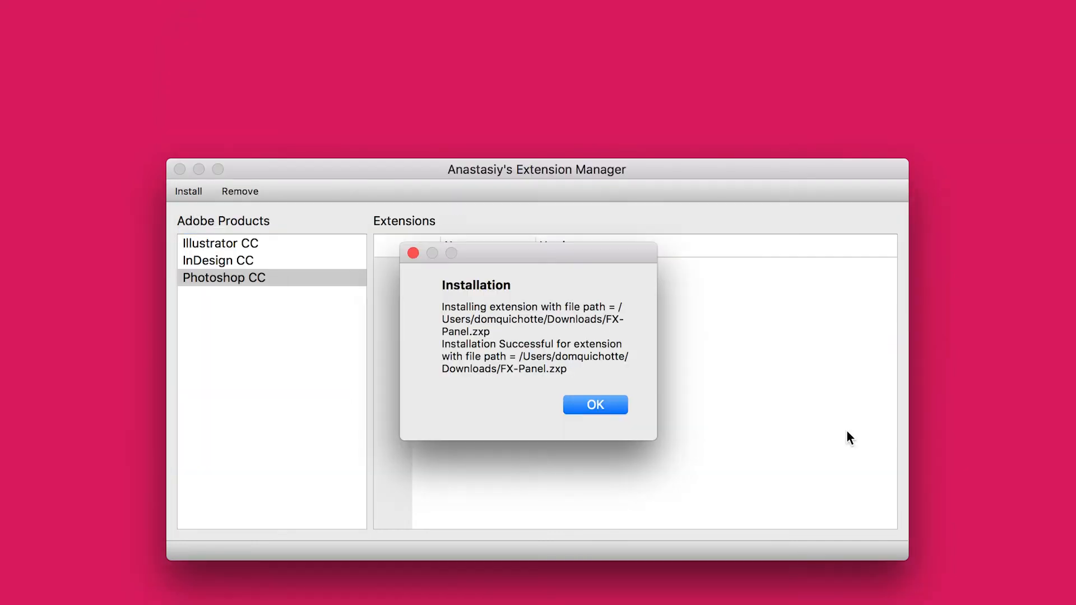
{"action": "left_click", "coordinate": [593, 404]}
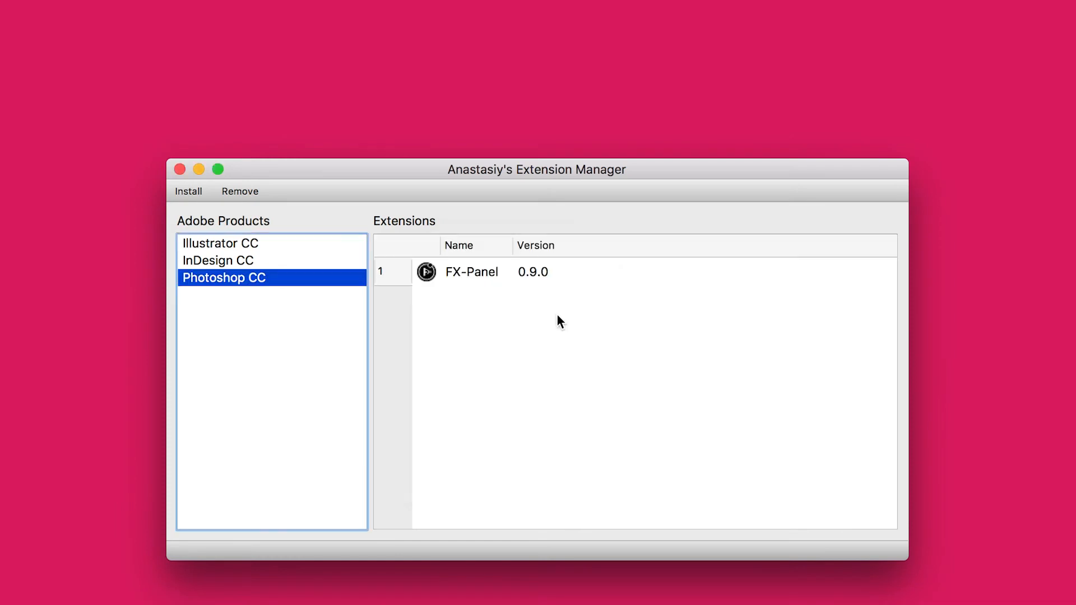
{"action": "mouse_move", "coordinate": [490, 279]}
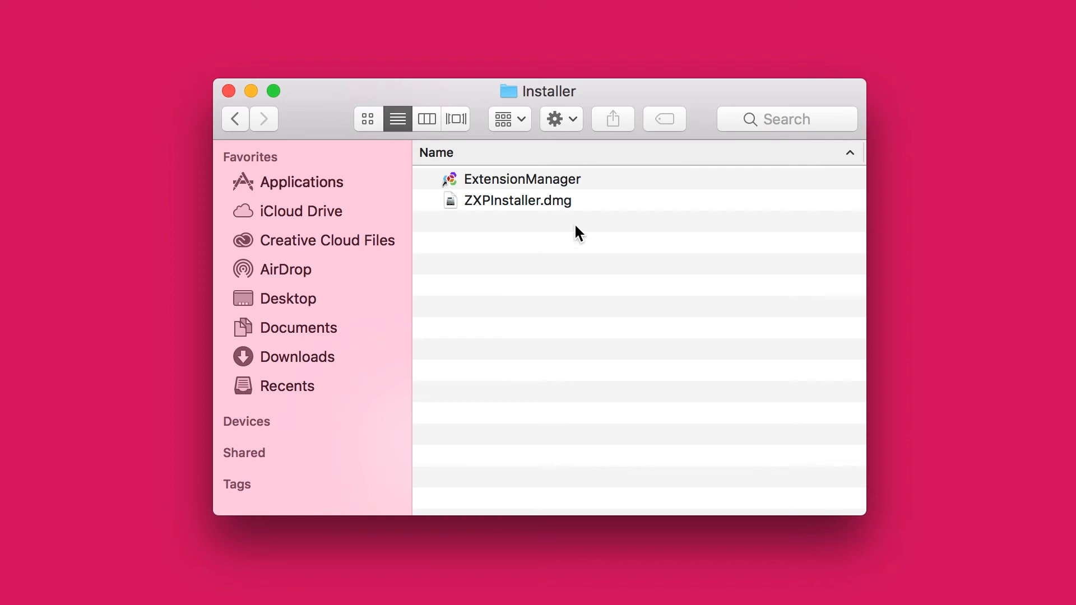
Mount ZXPInstaller.dmg and drag the ZXPInstaller app into Applications.
{"action": "left_click", "coordinate": [516, 201]}
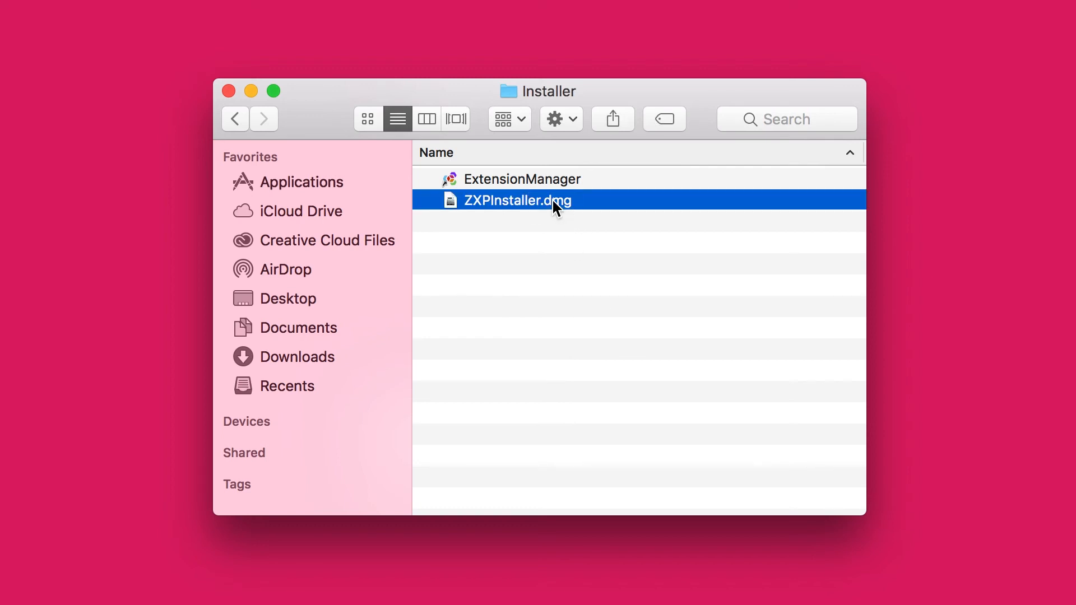
{"action": "double_click", "coordinate": [517, 200]}
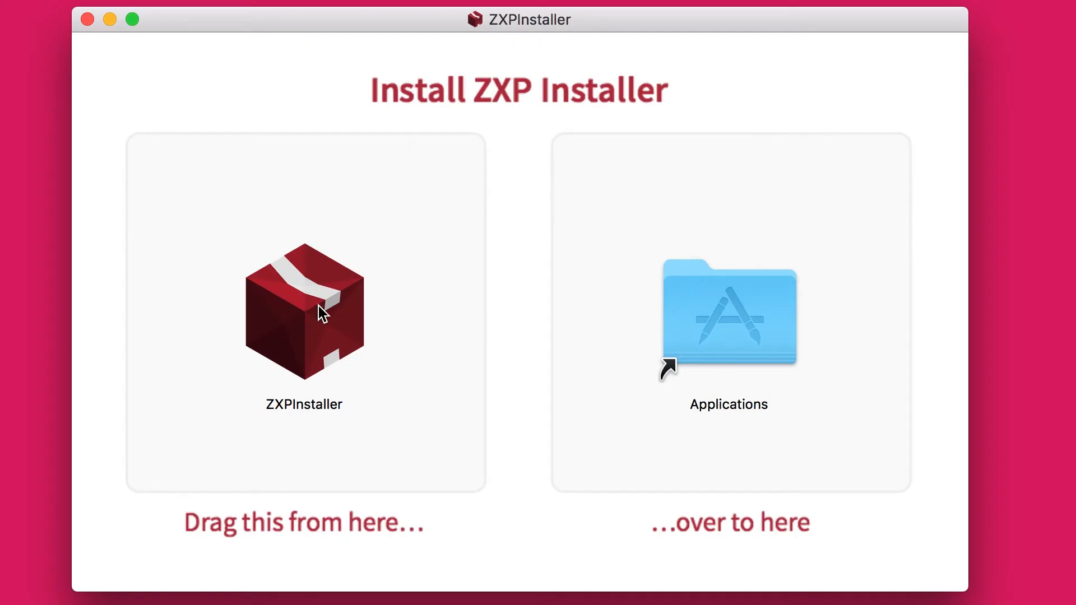
{"action": "left_click_drag", "start_coordinate": [304, 311], "coordinate": [693, 227]}
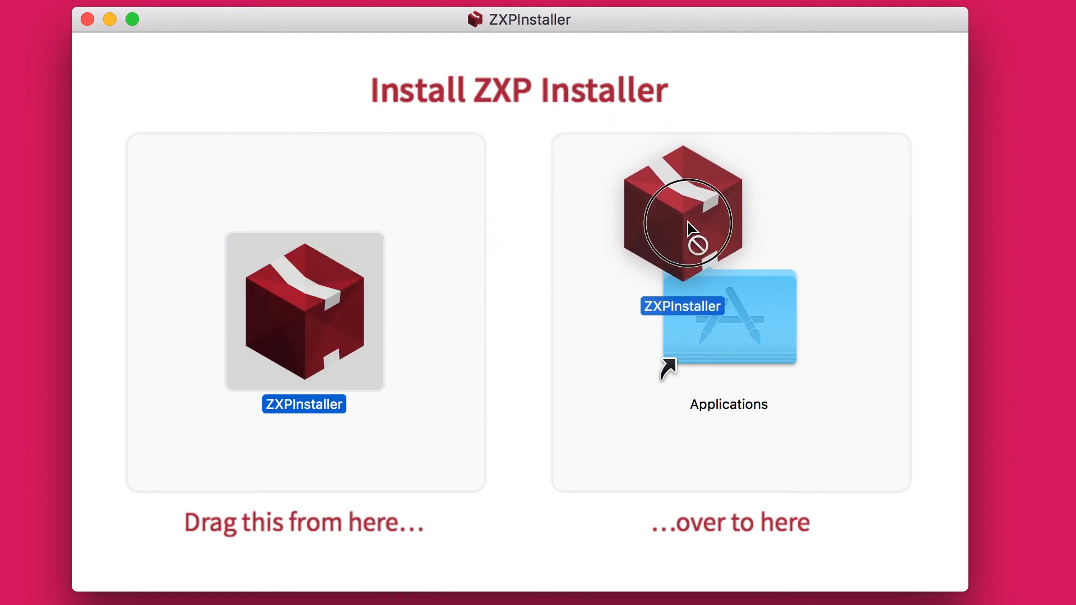
{"action": "left_click_drag", "start_coordinate": [693, 227], "coordinate": [728, 315]}
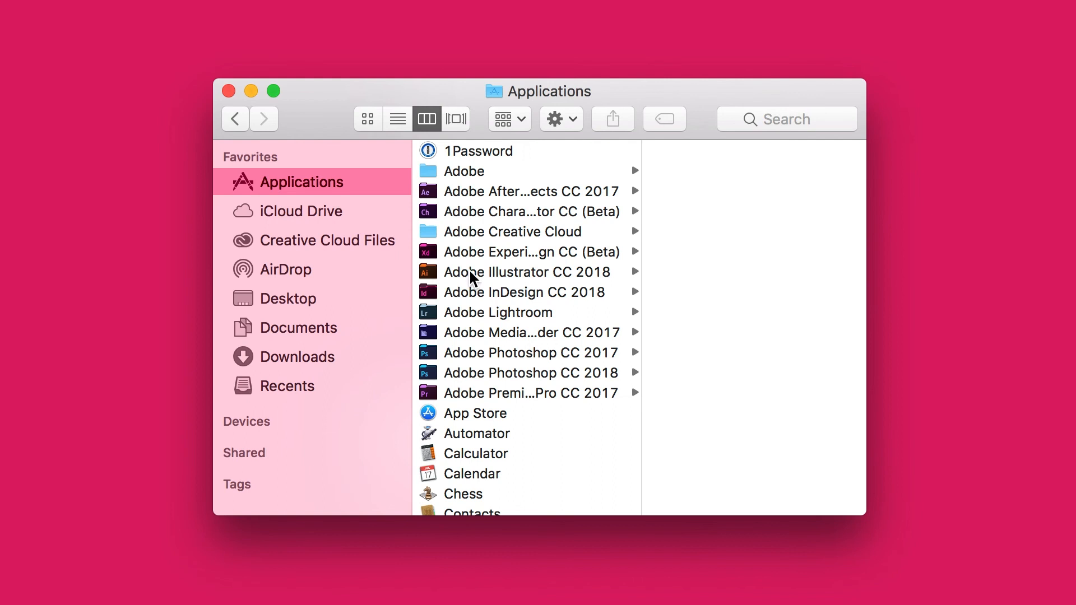
Launch ZXPInstaller from Applications, confirming the downloaded-app security warning.
{"action": "left_click", "coordinate": [471, 505]}
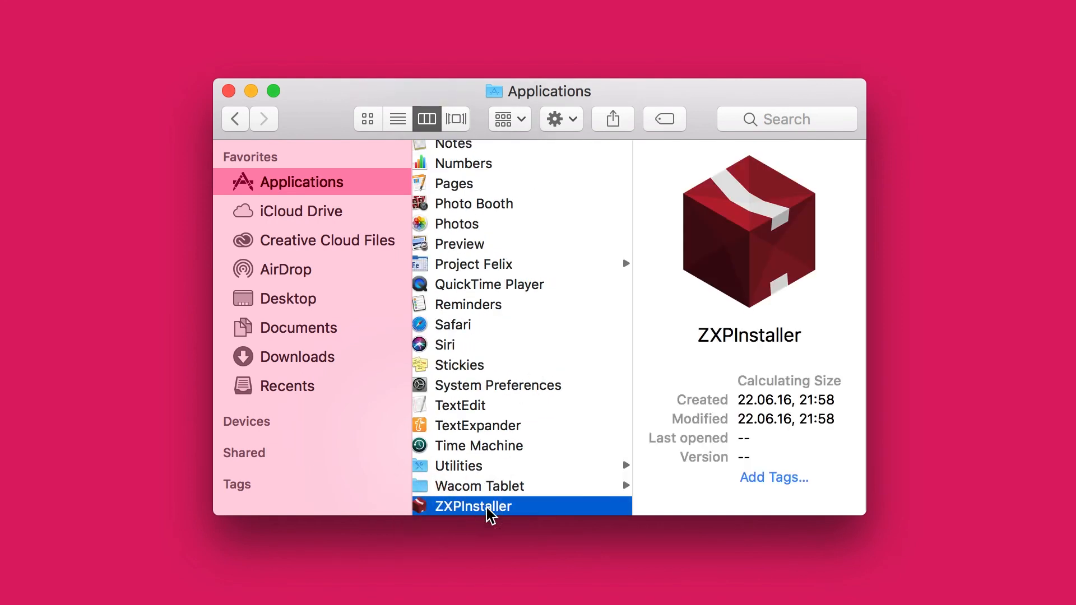
{"action": "double_click", "coordinate": [473, 505]}
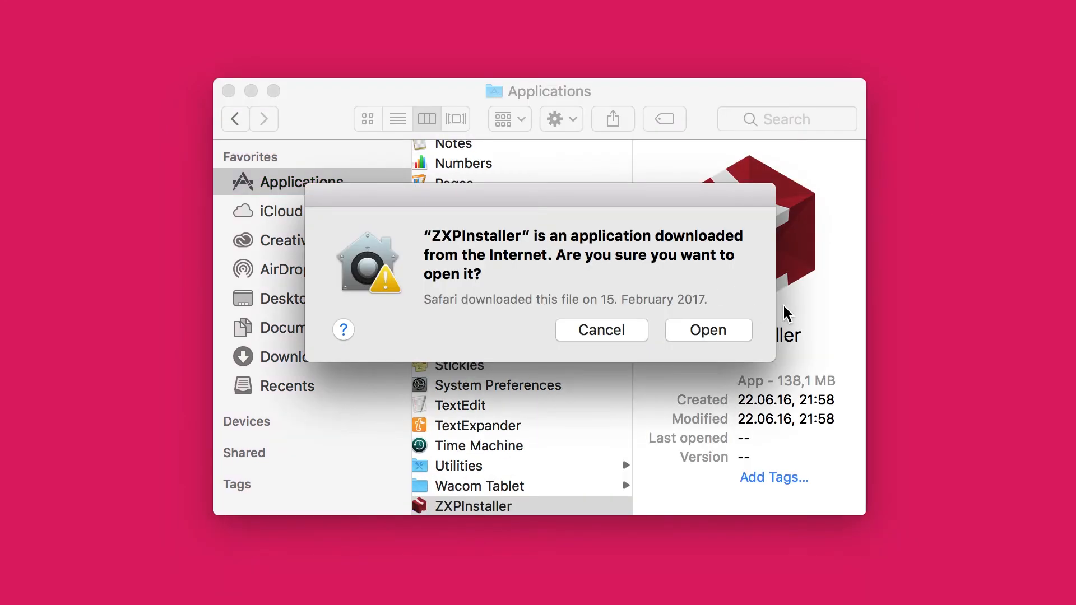
{"action": "mouse_move", "coordinate": [556, 281]}
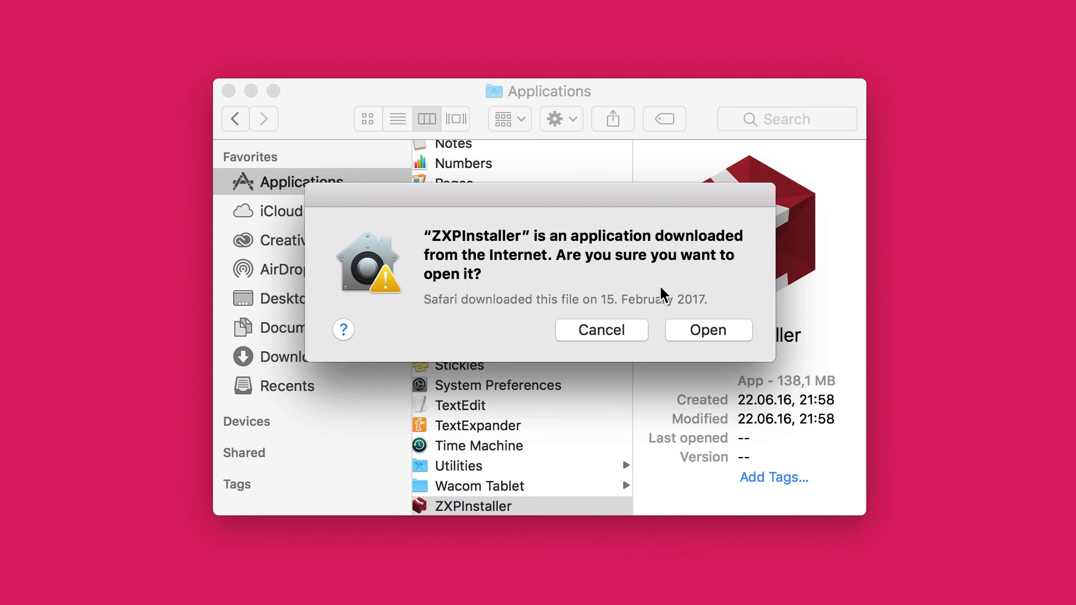
{"action": "left_click", "coordinate": [707, 330]}
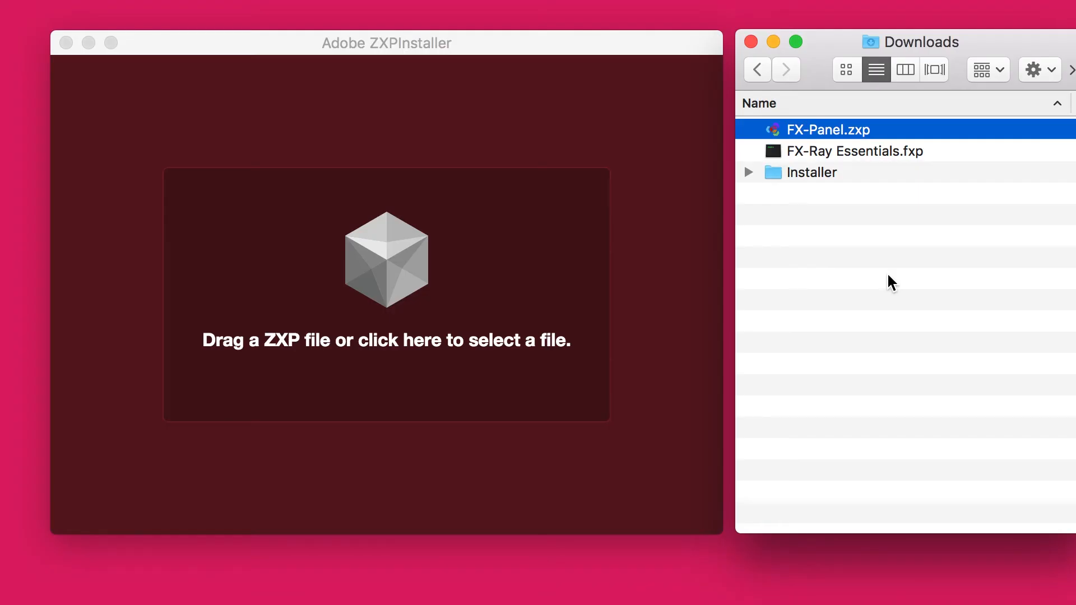
Drop FX-Panel.zxp onto ZXPInstaller and authorize the install with the password.
{"action": "left_click_drag", "start_coordinate": [828, 129], "coordinate": [398, 273]}
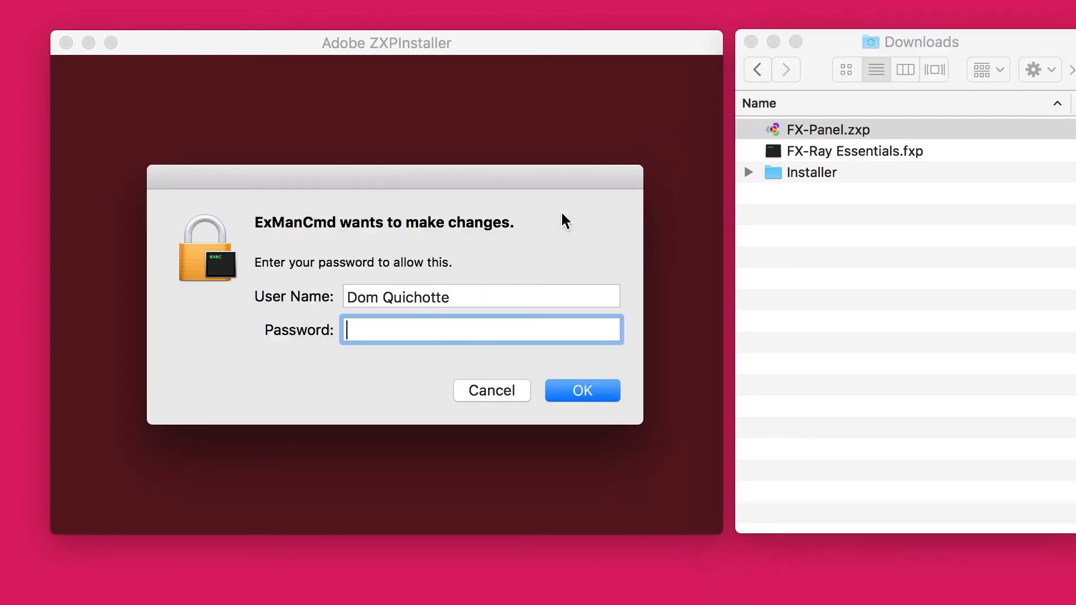
{"action": "type", "text": "password"}
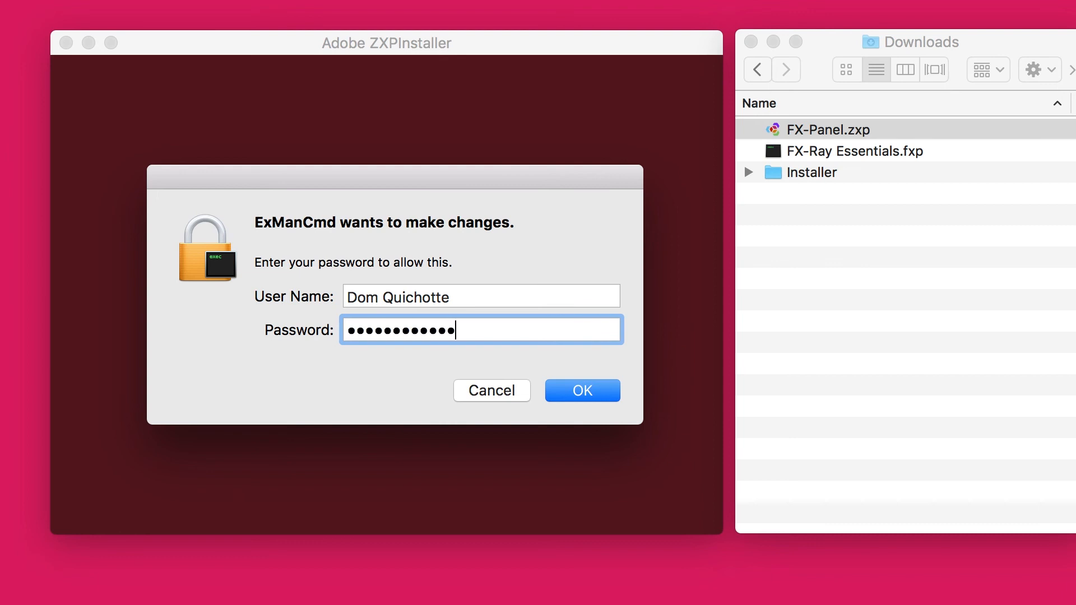
{"action": "left_click", "coordinate": [580, 390]}
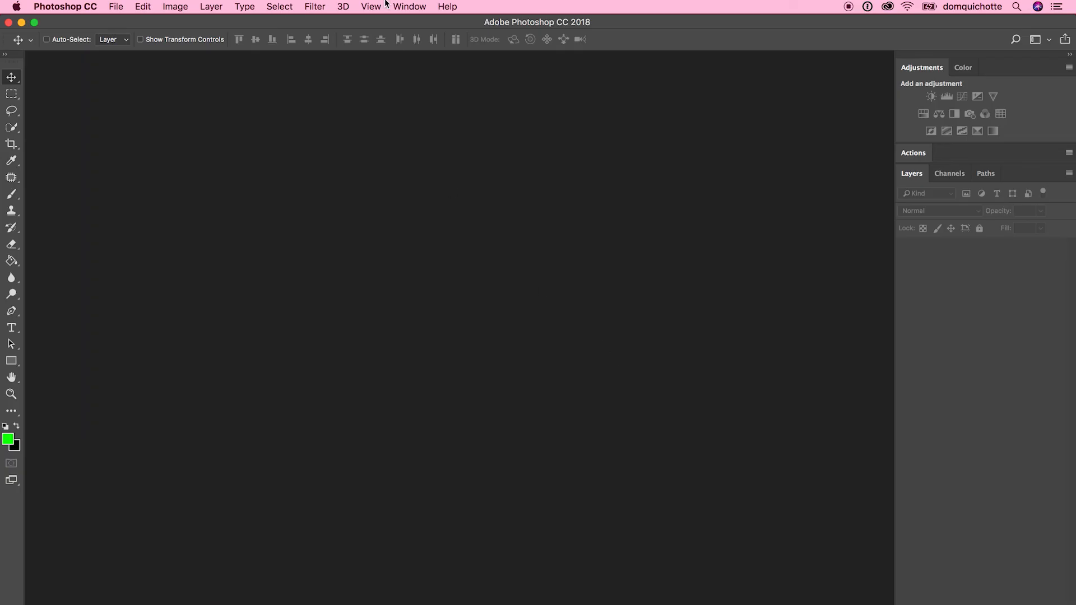
Show the FX-Panel extension via Window > Extensions, reporting no presets installed.
{"action": "left_click", "coordinate": [409, 6]}
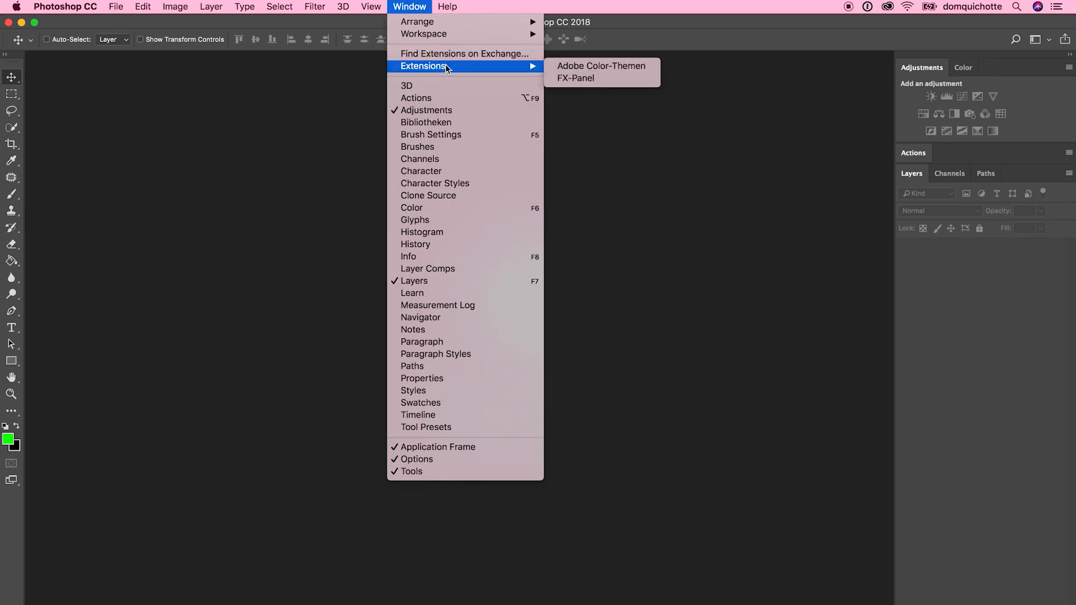
{"action": "left_click", "coordinate": [576, 77]}
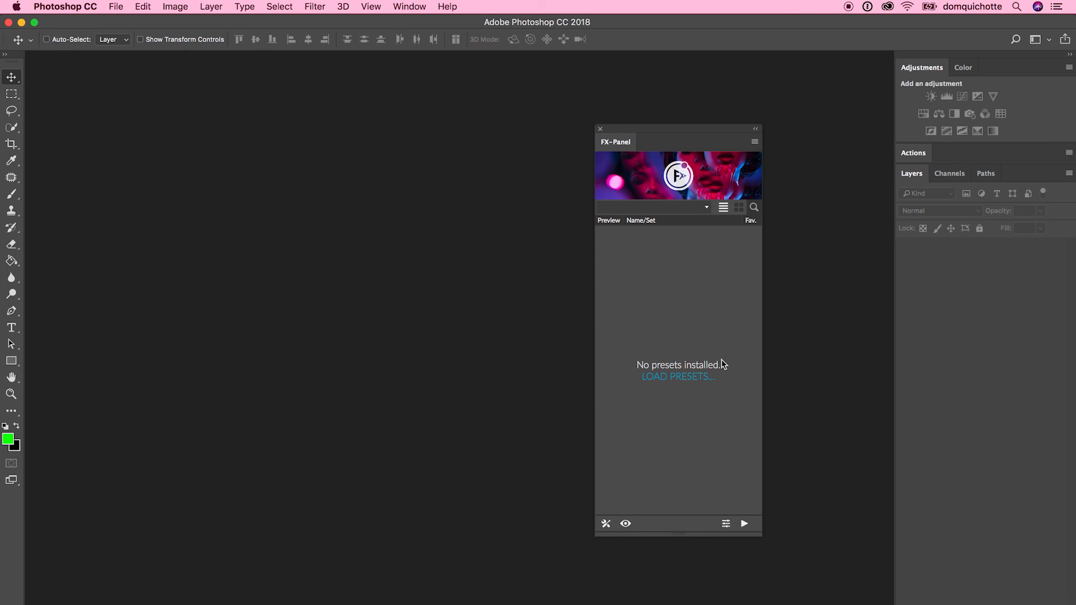
{"action": "mouse_move", "coordinate": [678, 385]}
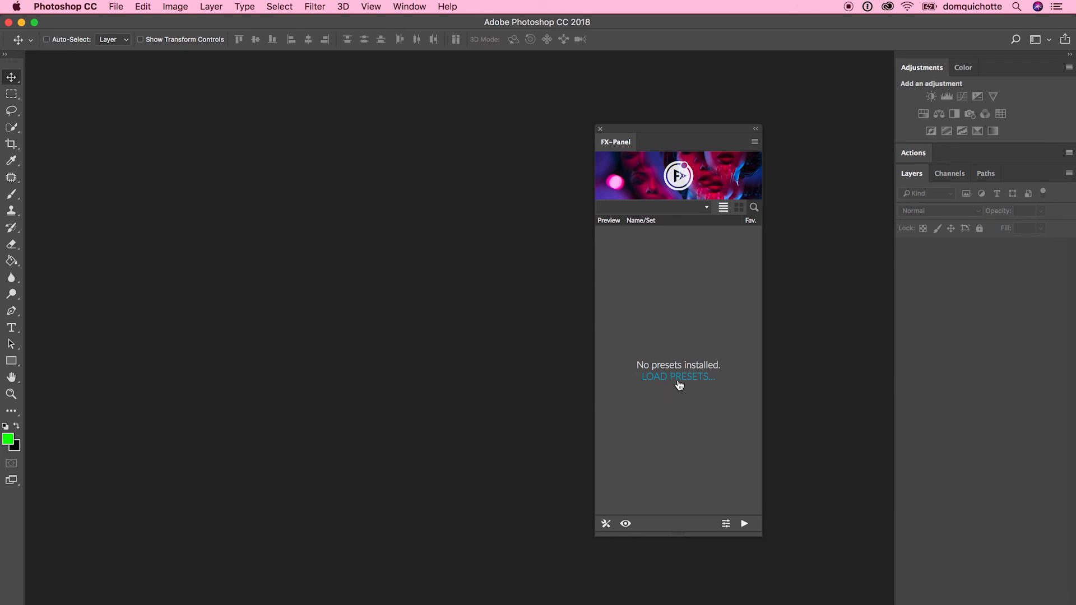
Load FX-Ray Essentials.fxp from Downloads into FX-Panel, listing presets like Apocalypse and Comic.
{"action": "left_click", "coordinate": [678, 375]}
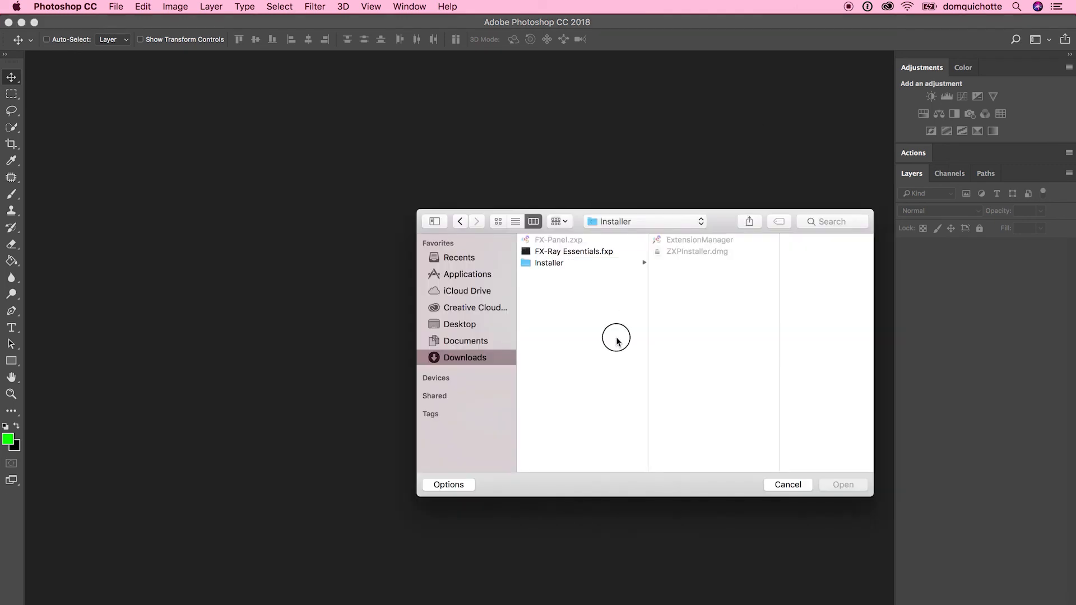
{"action": "left_click", "coordinate": [572, 251]}
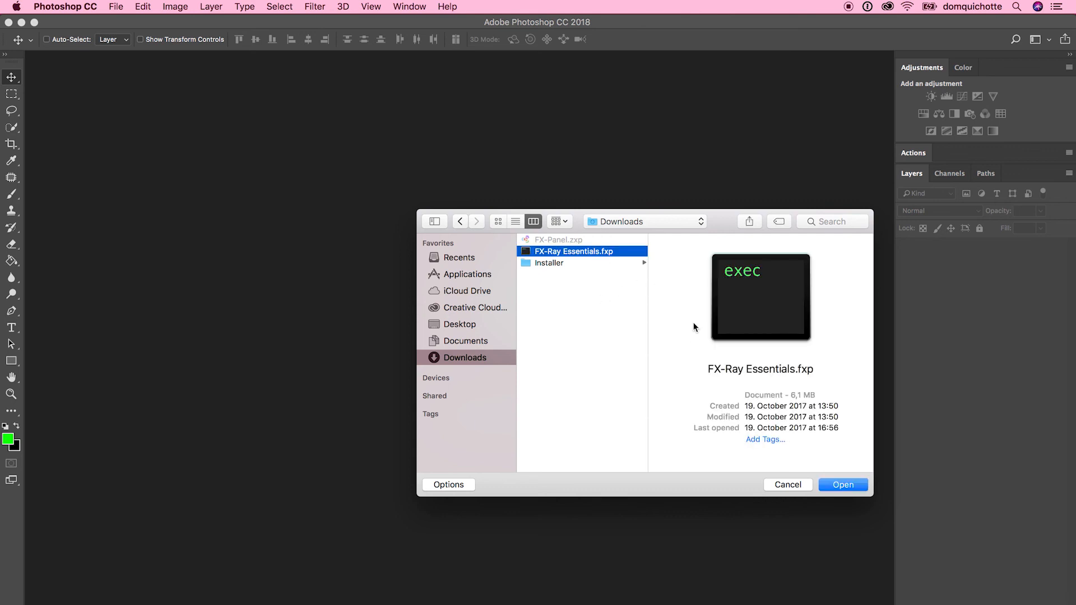
{"action": "left_click", "coordinate": [843, 484]}
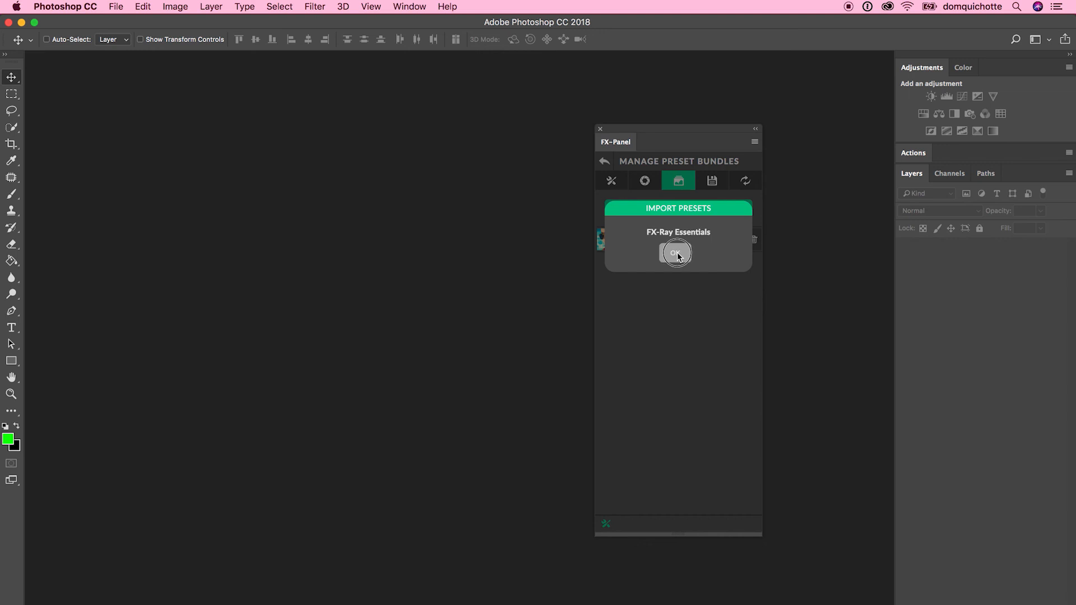
{"action": "left_click", "coordinate": [677, 253]}
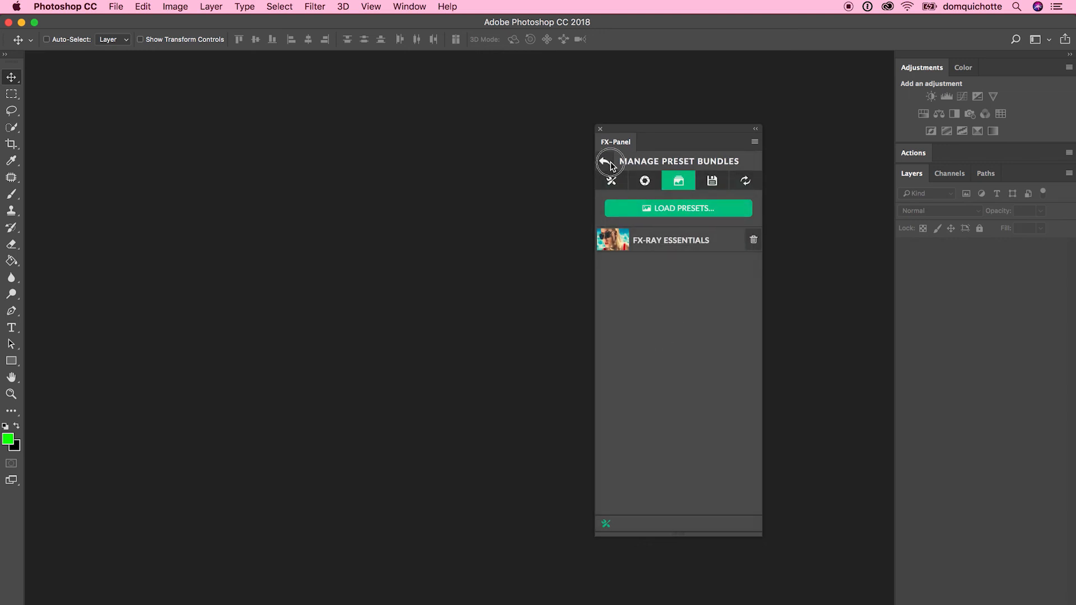
{"action": "left_click", "coordinate": [609, 160]}
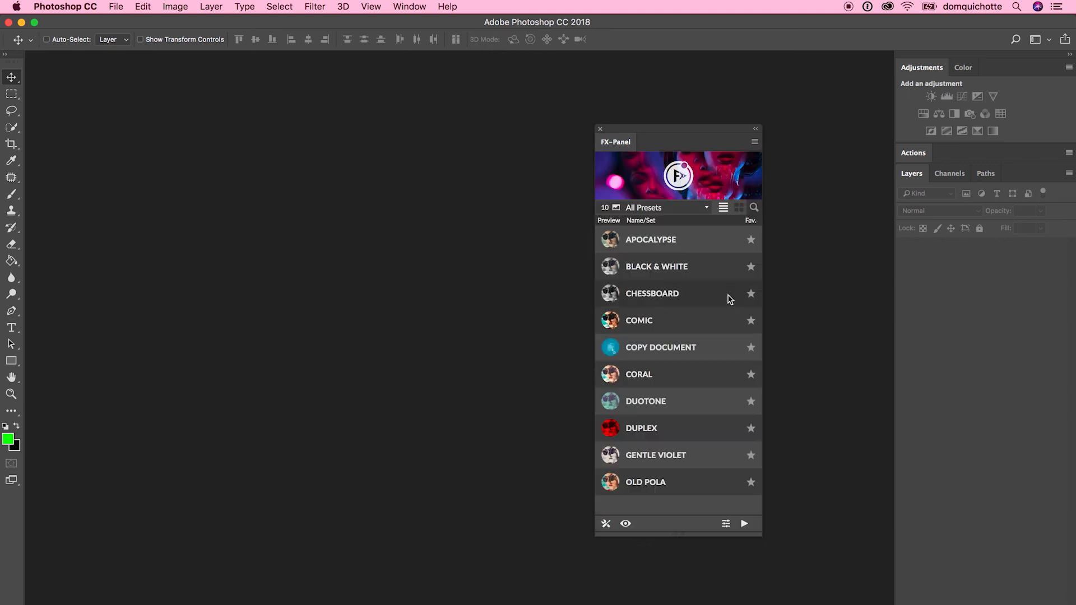